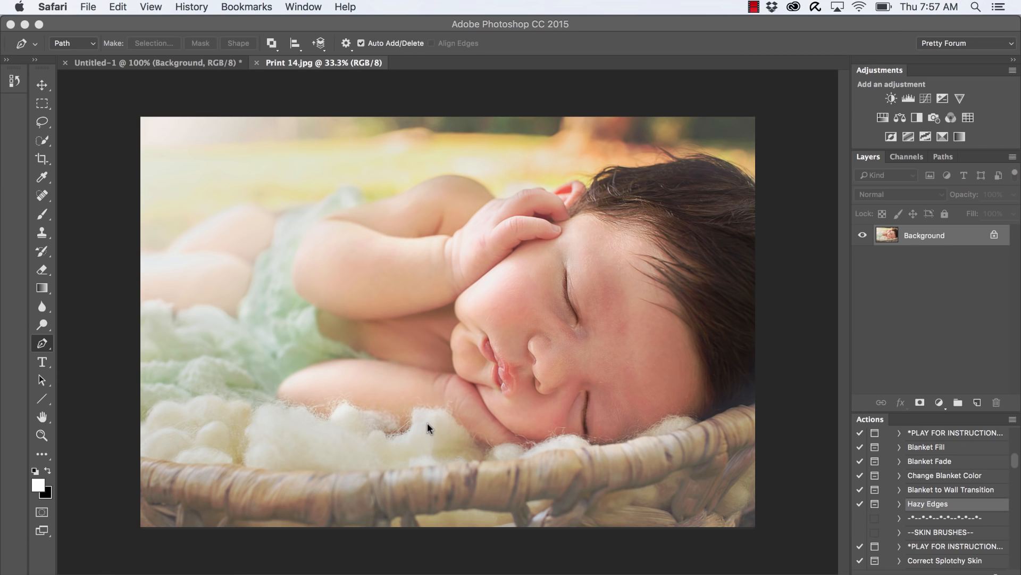
mouse_move(358, 273)
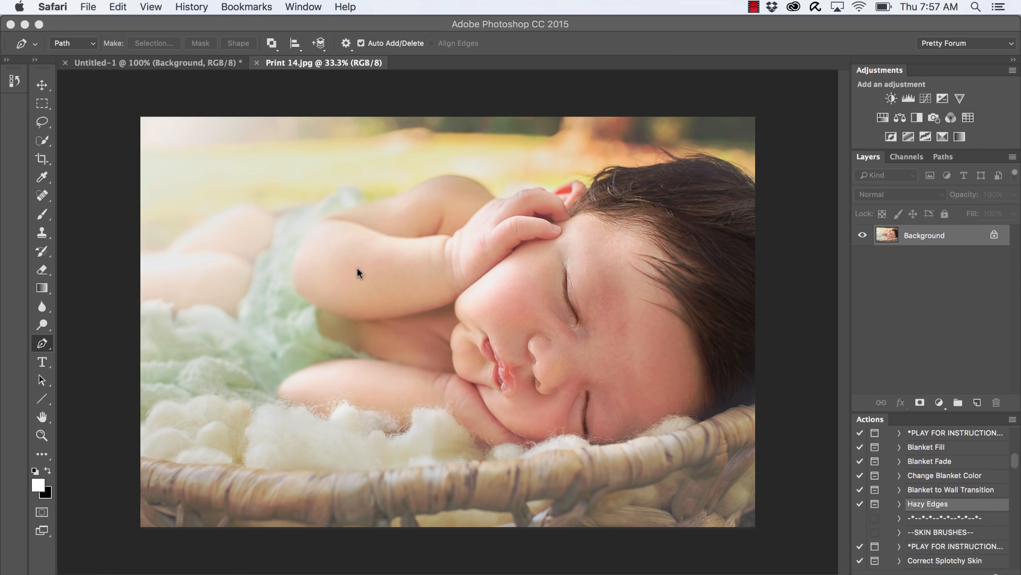
mouse_move(373, 80)
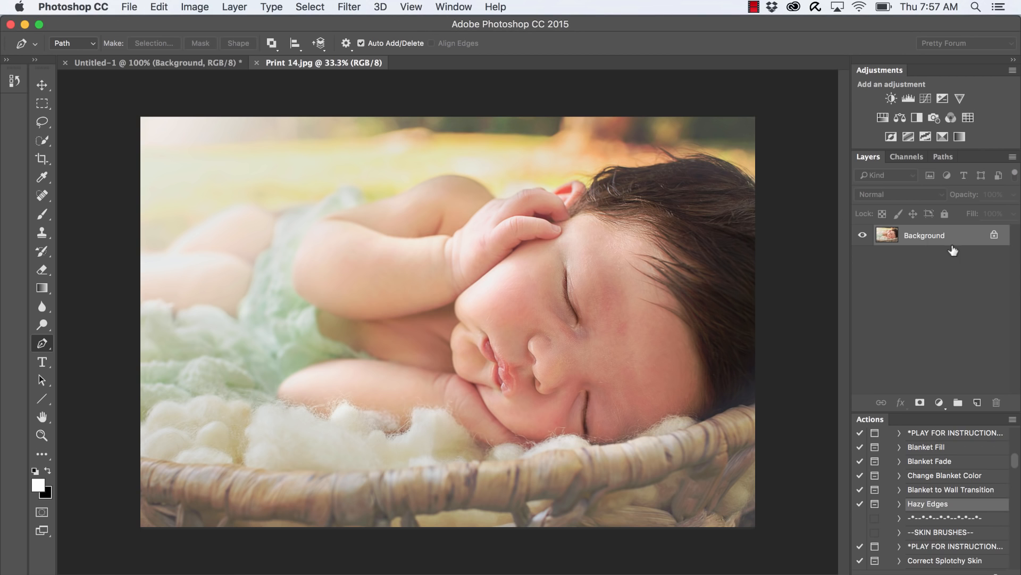
mouse_move(922, 241)
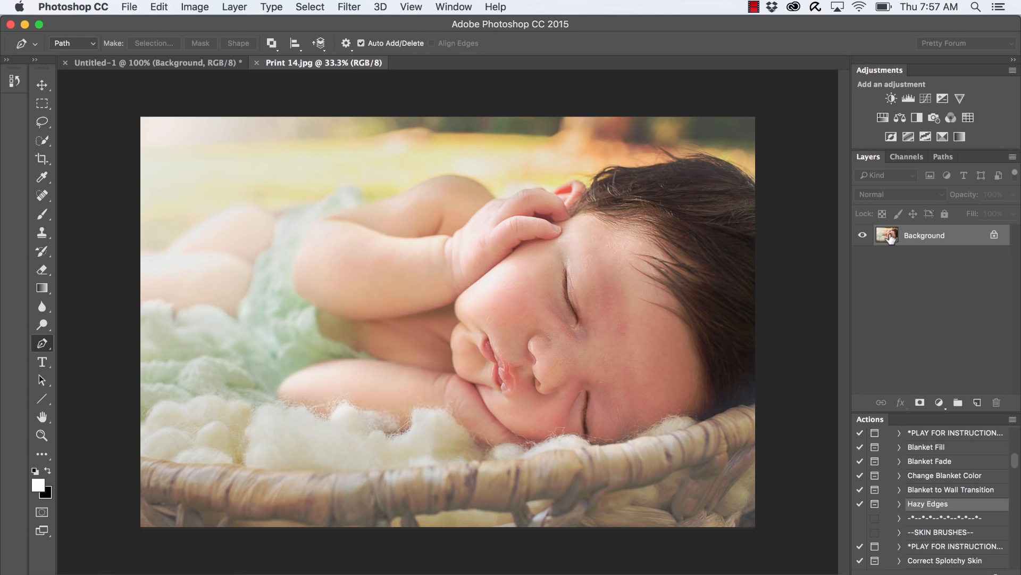
mouse_move(272, 11)
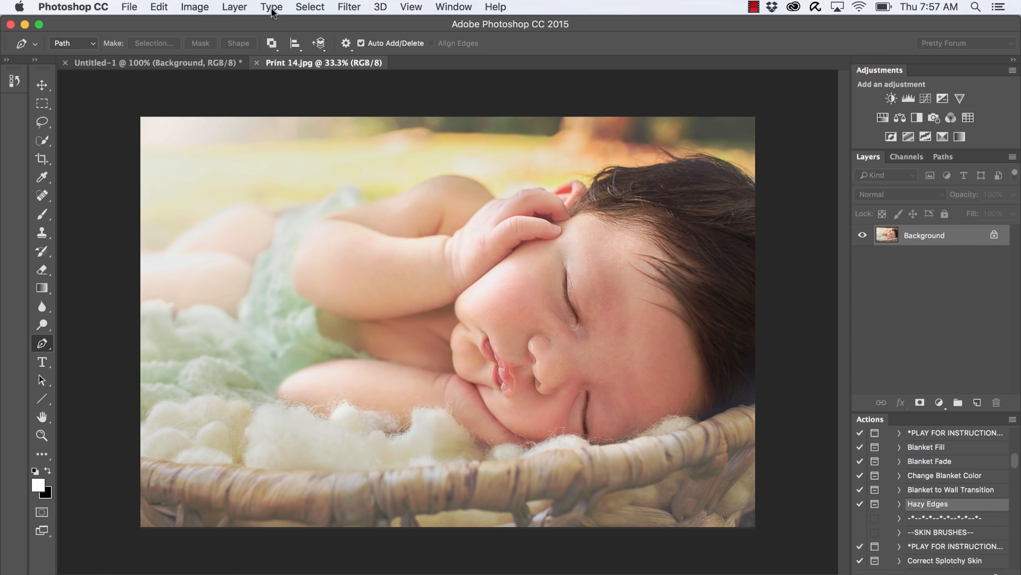
- Duplicate the Background layer as a new layer named 'sharpen'
left_click(235, 7)
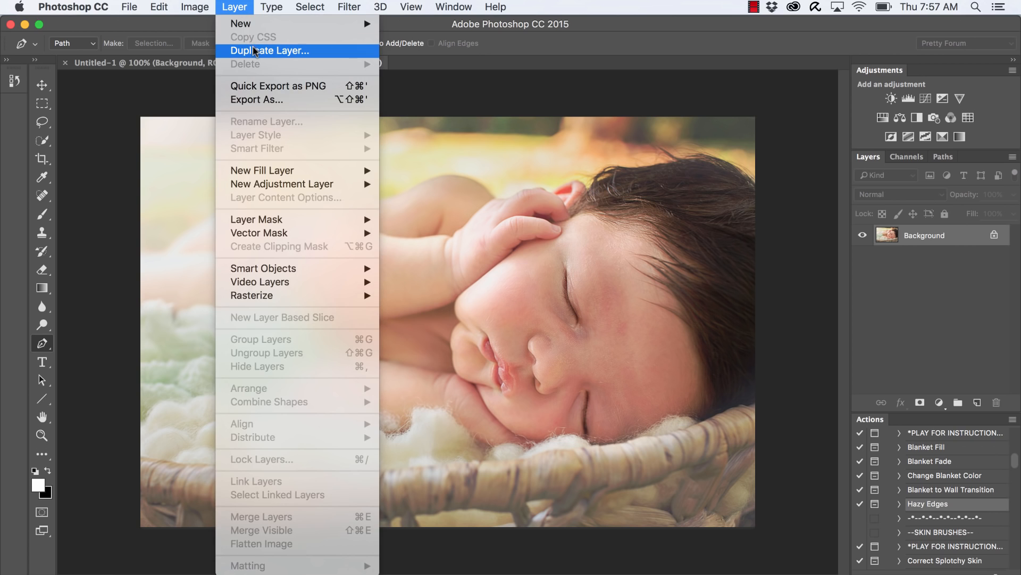
left_click(271, 52)
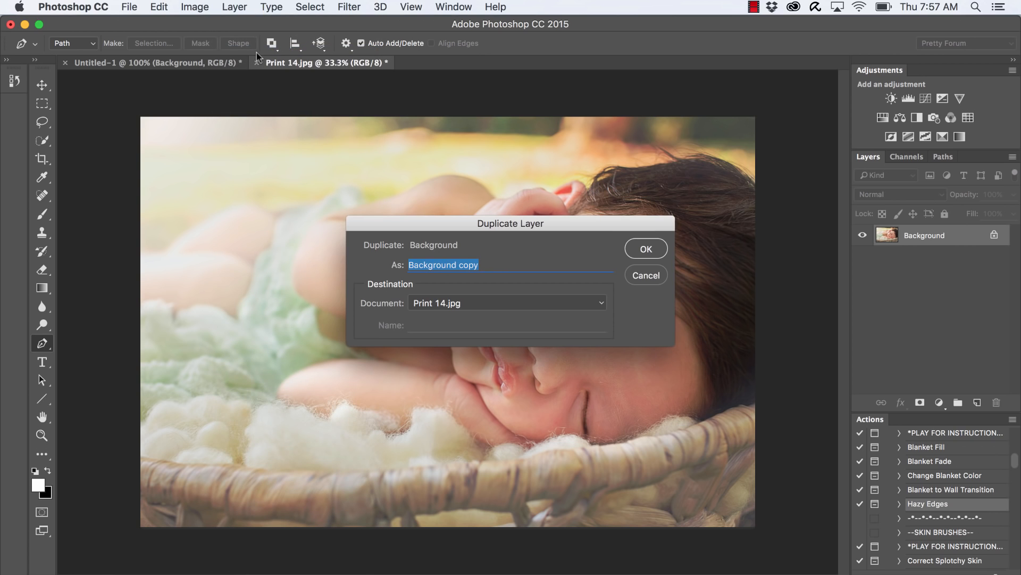
type("sharp")
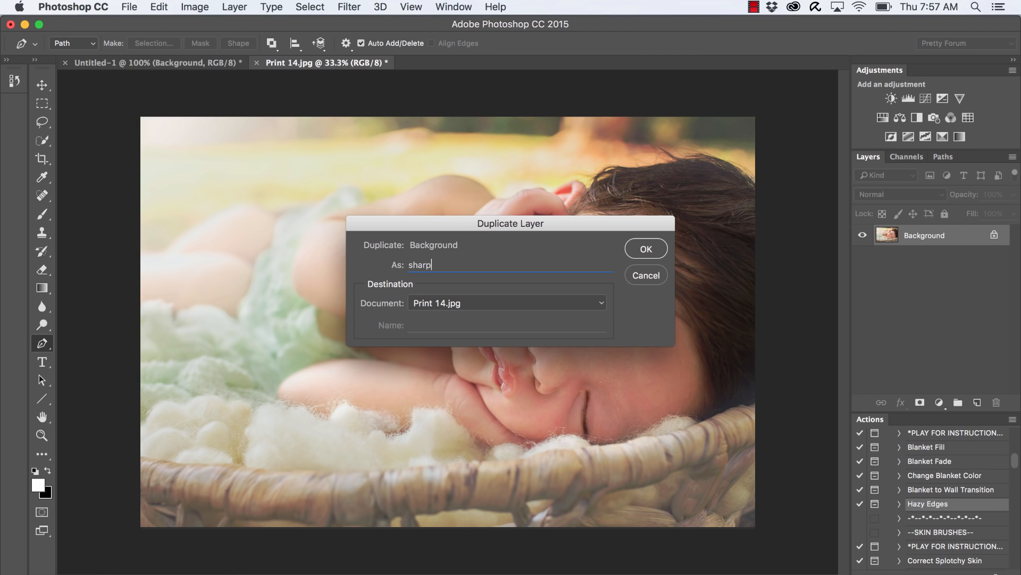
left_click(644, 249)
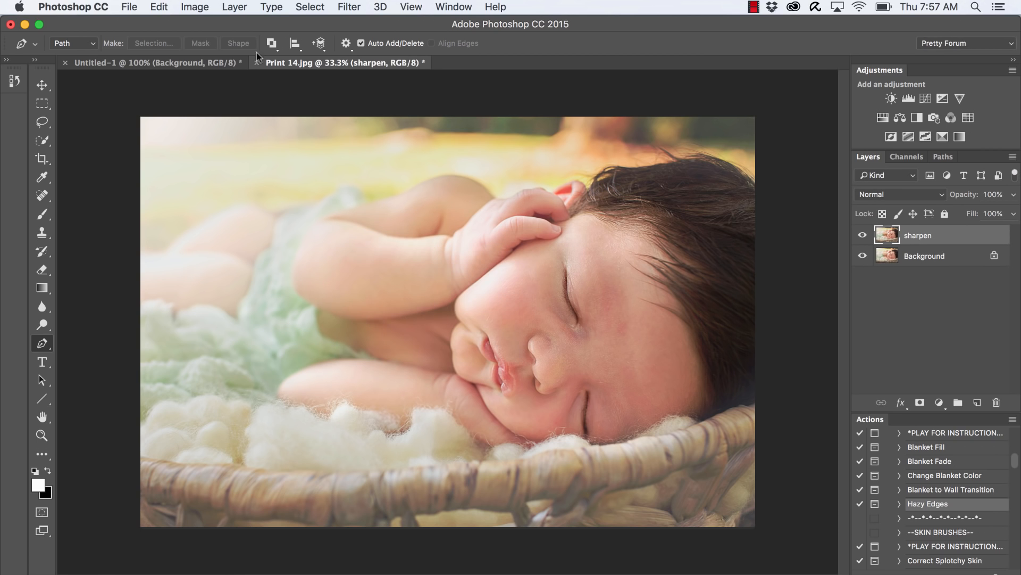
mouse_move(272, 10)
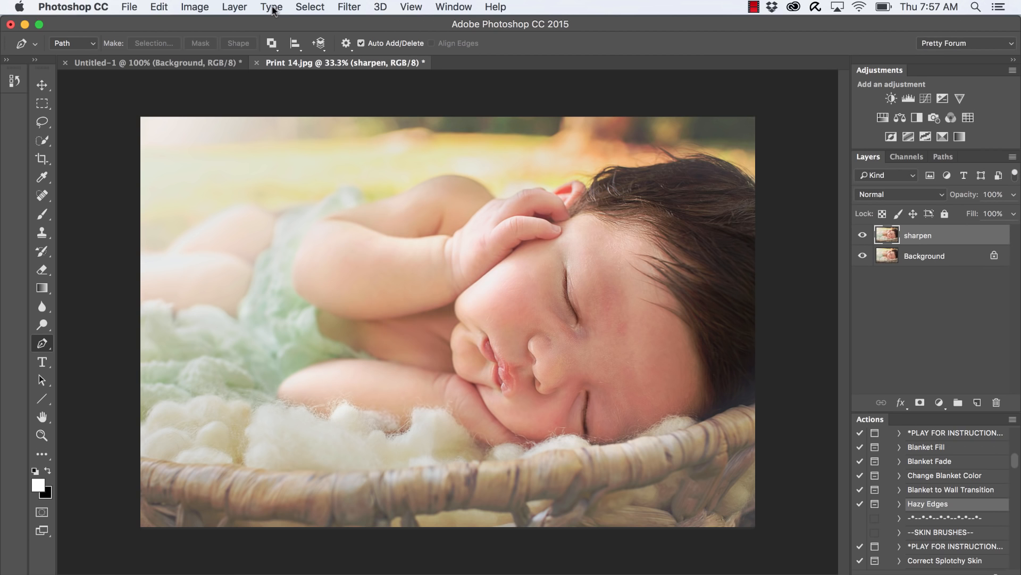
left_click(348, 7)
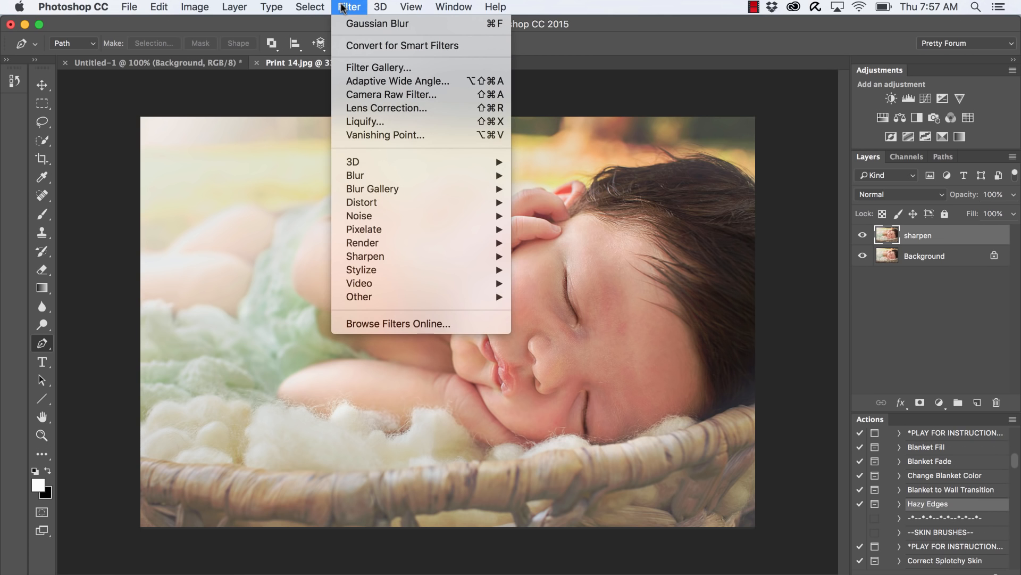
mouse_move(359, 296)
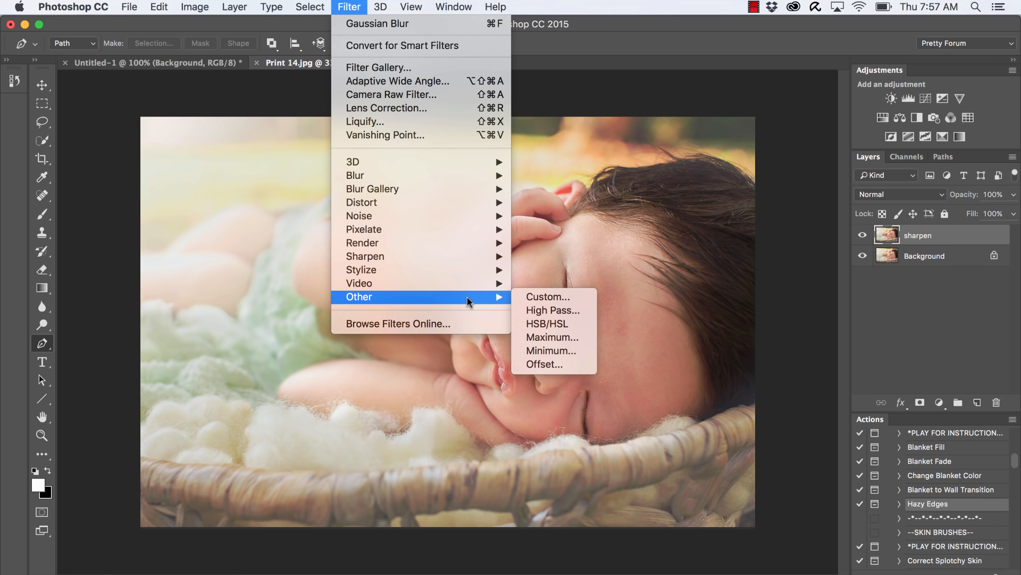
mouse_move(552, 310)
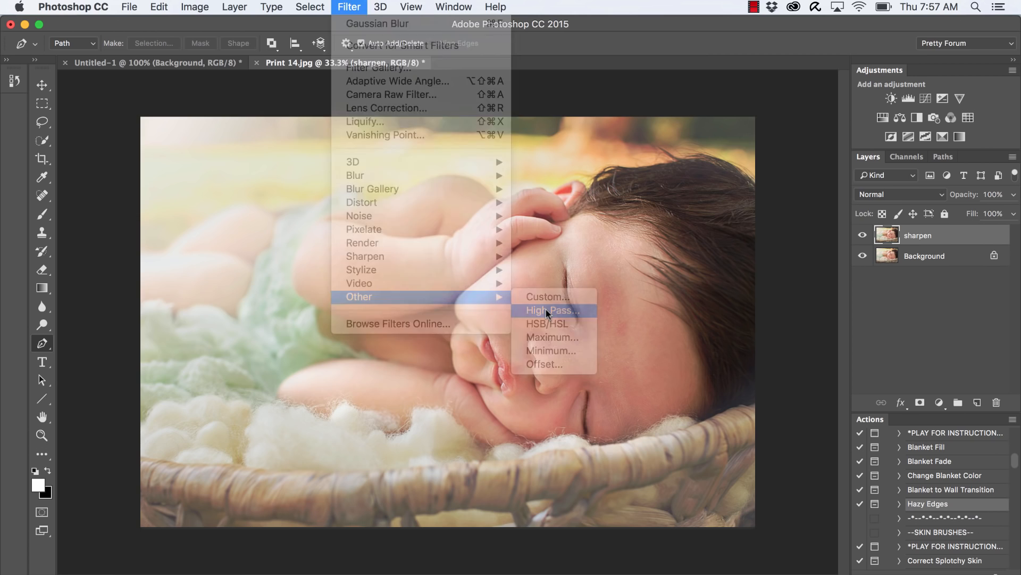
- Bring up the High Pass filter settings for the sharpen layer
left_click(550, 309)
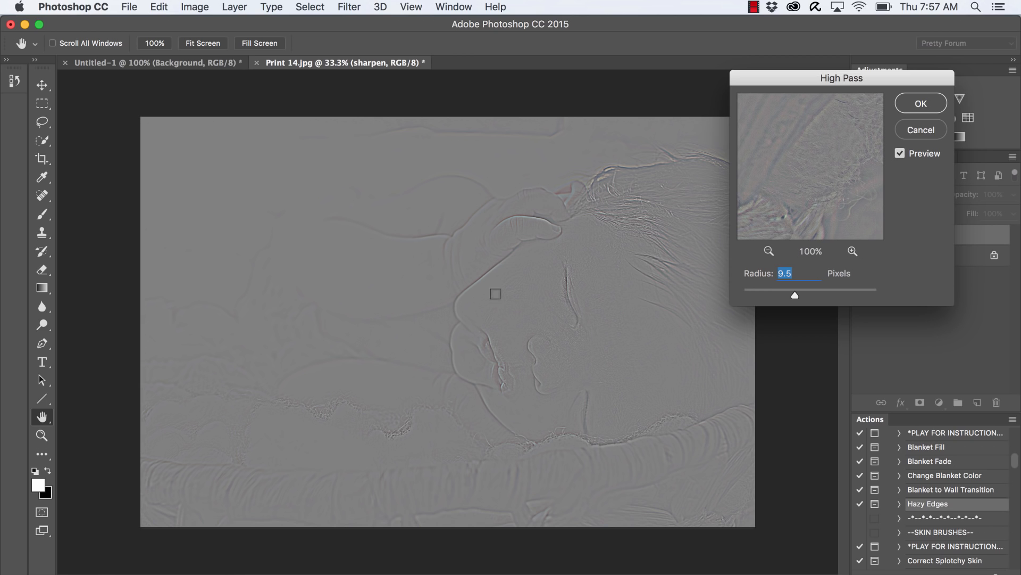
mouse_move(792, 291)
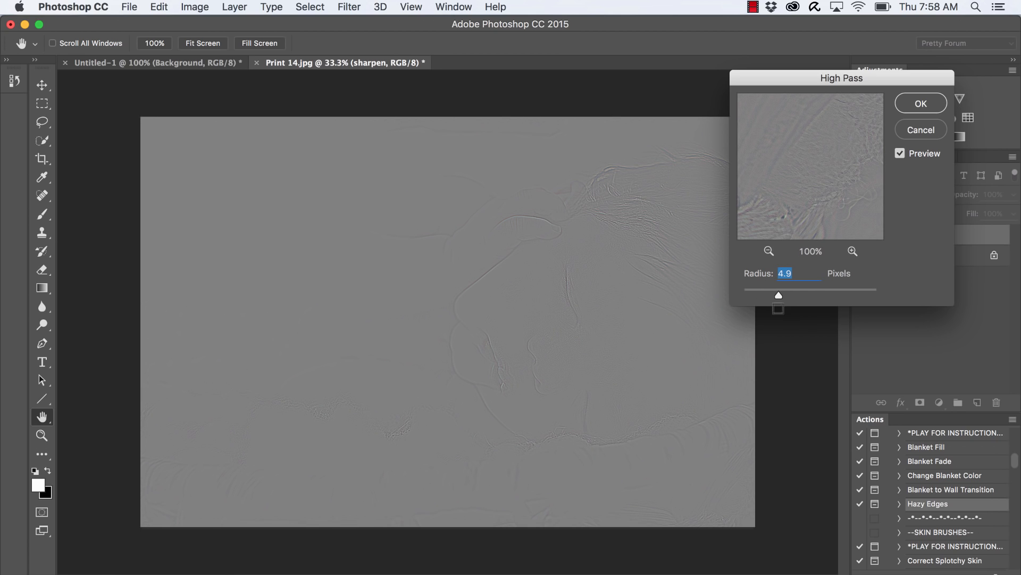
mouse_move(560, 275)
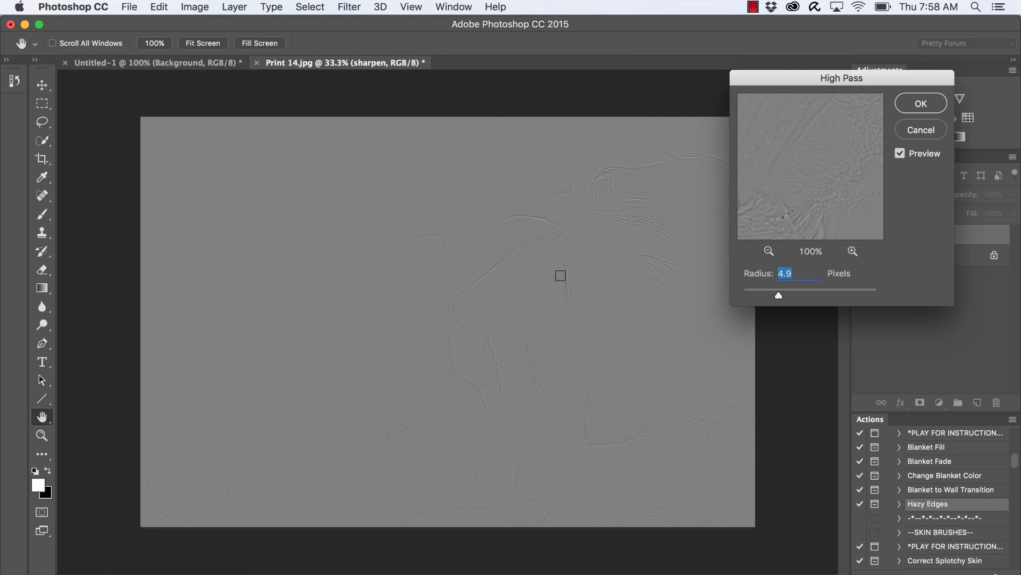
mouse_move(582, 316)
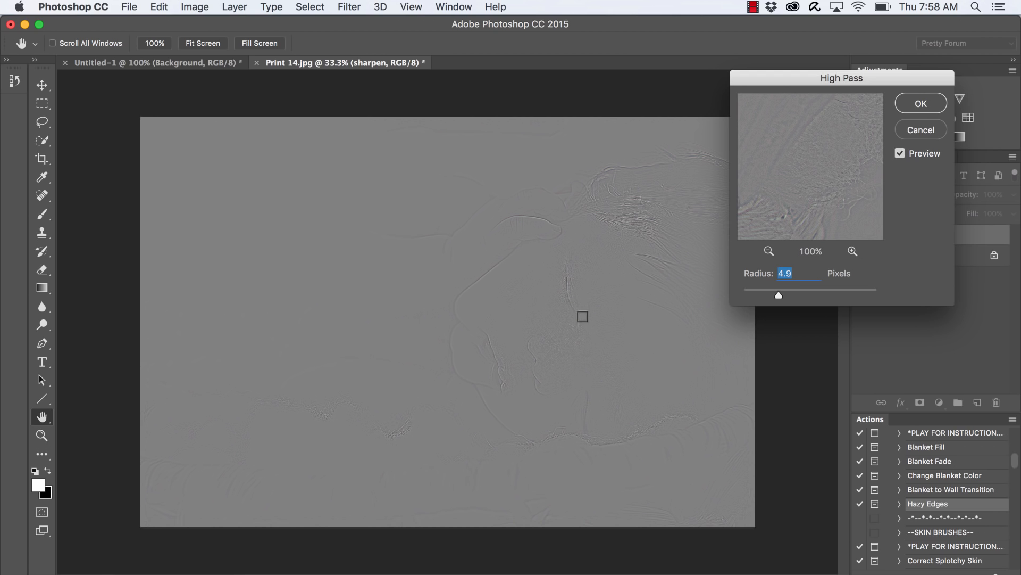
mouse_move(581, 330)
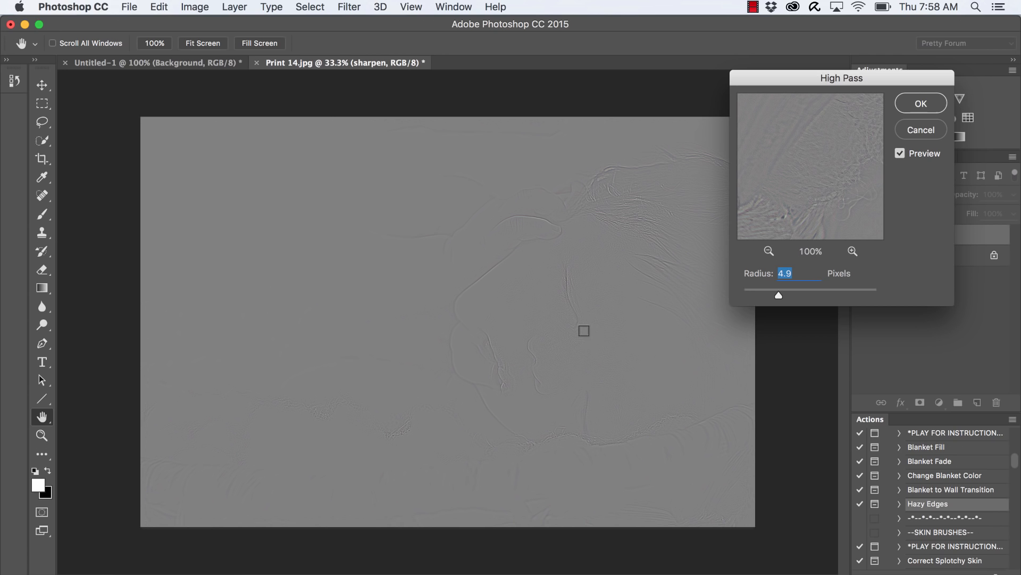
mouse_move(546, 326)
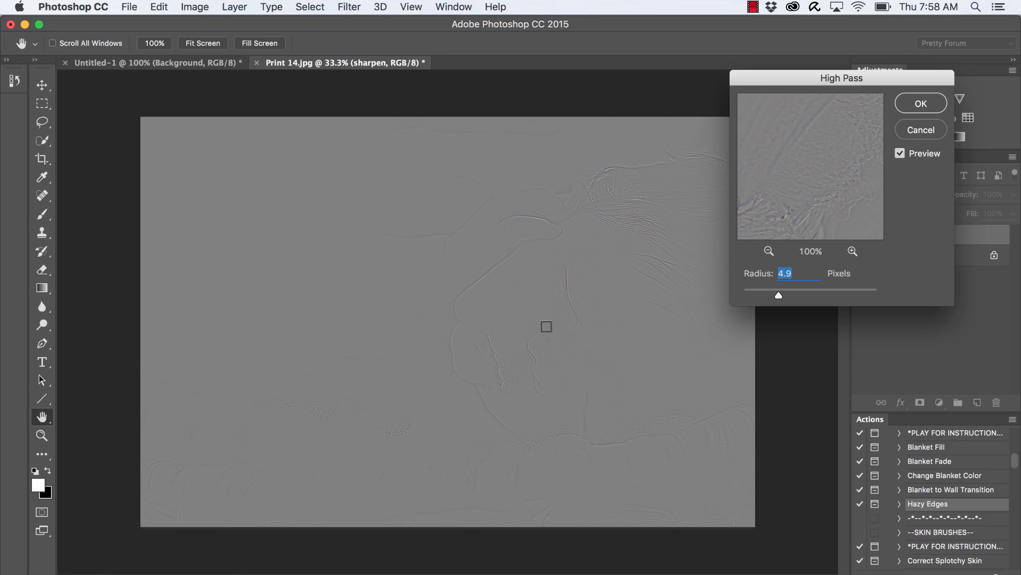
mouse_move(639, 319)
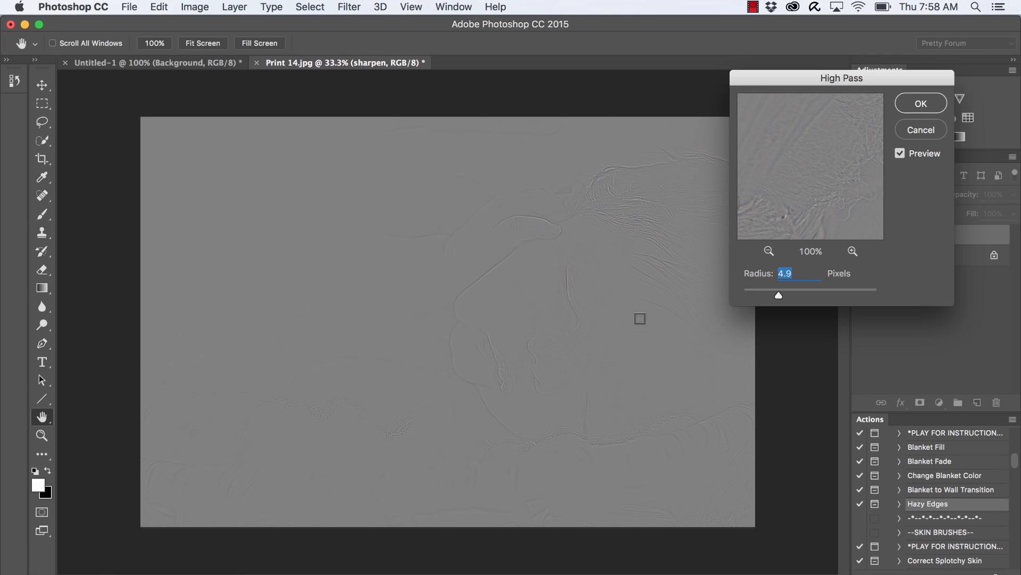
mouse_move(464, 331)
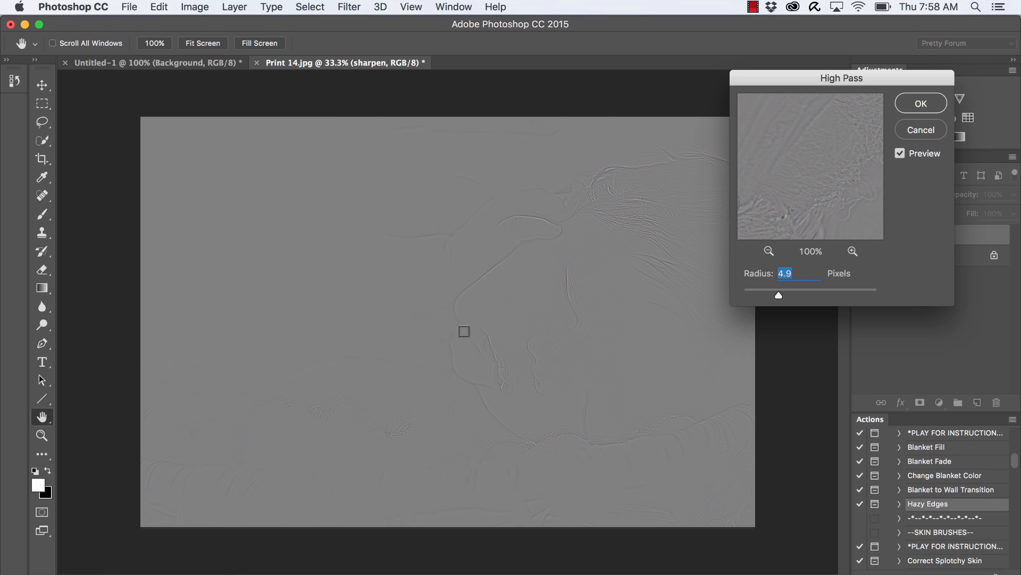
mouse_move(495, 253)
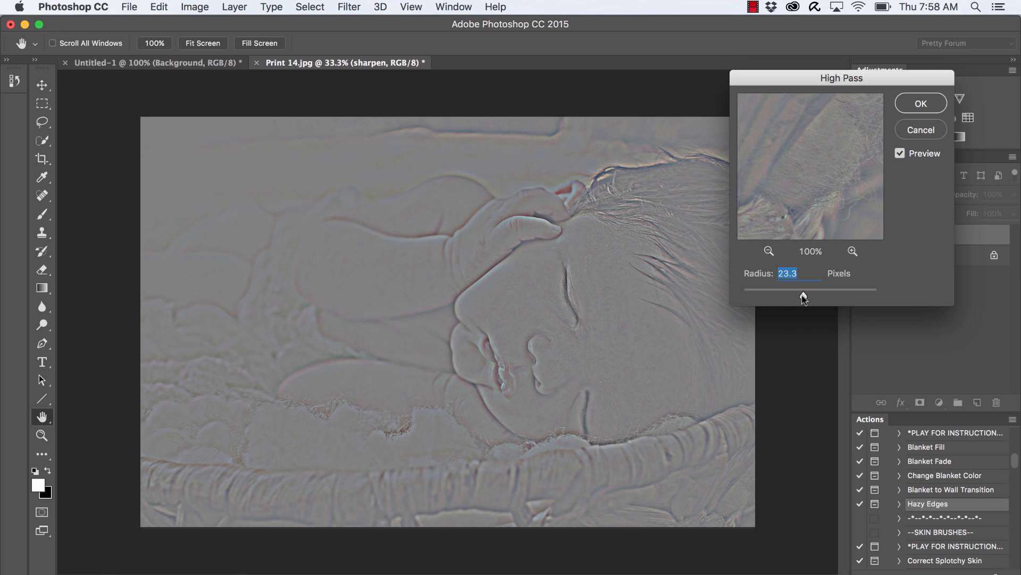
mouse_move(399, 411)
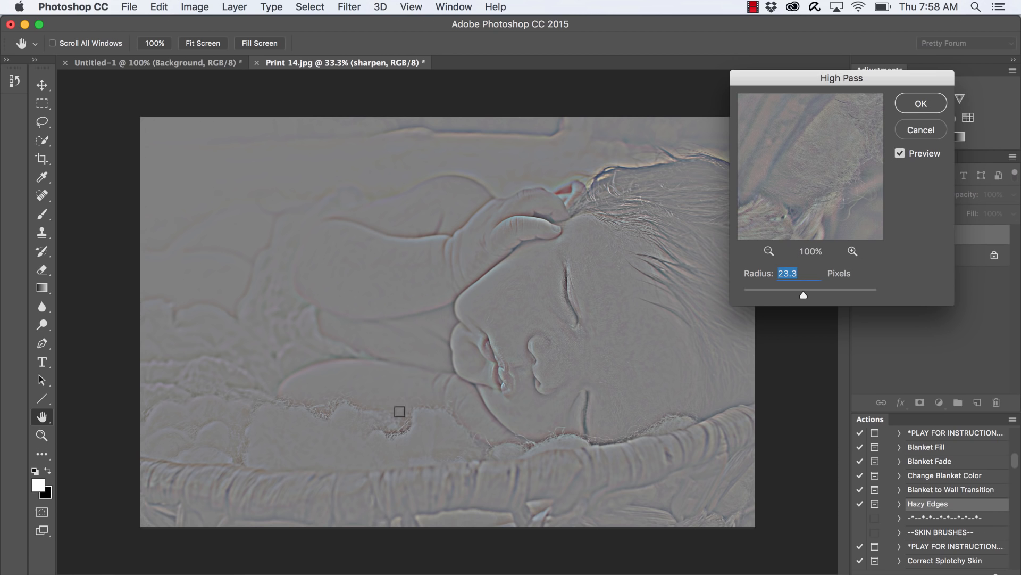
mouse_move(440, 403)
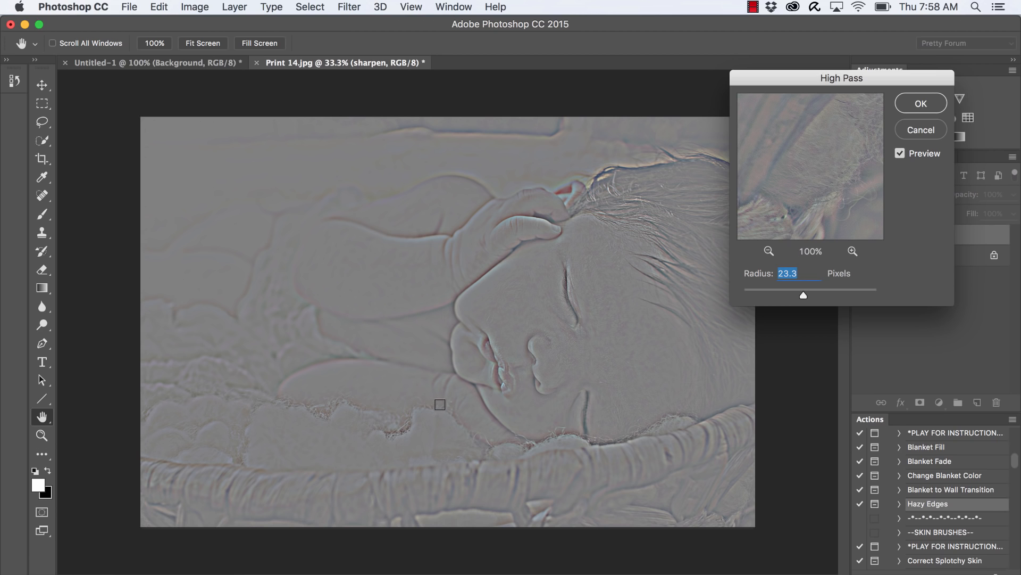
mouse_move(545, 410)
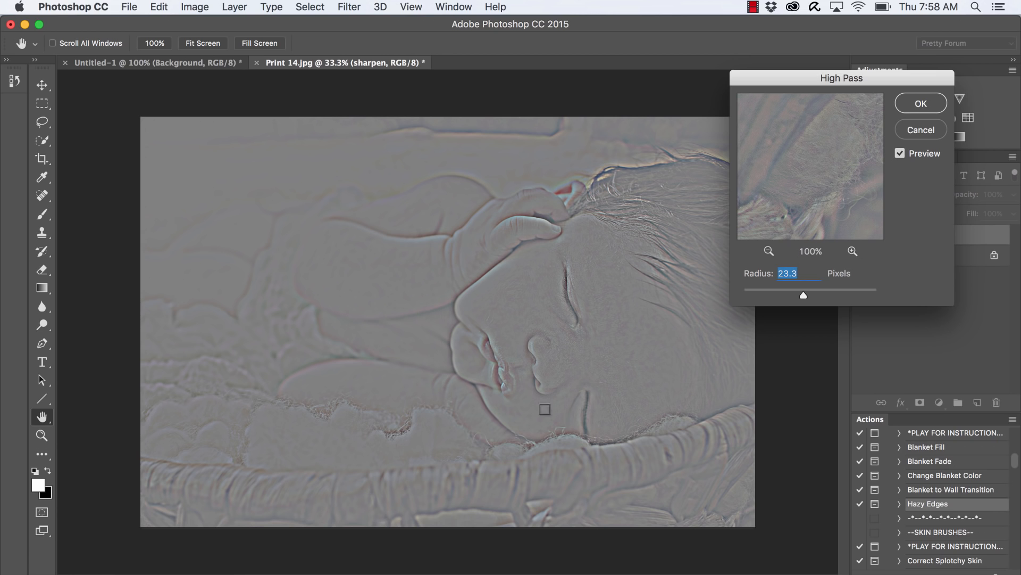
mouse_move(623, 287)
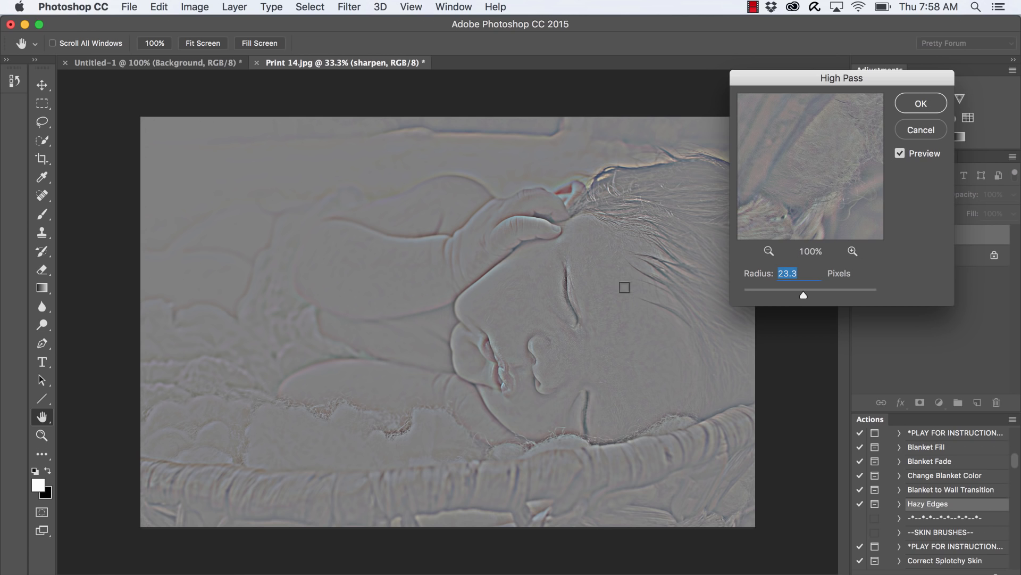
mouse_move(613, 264)
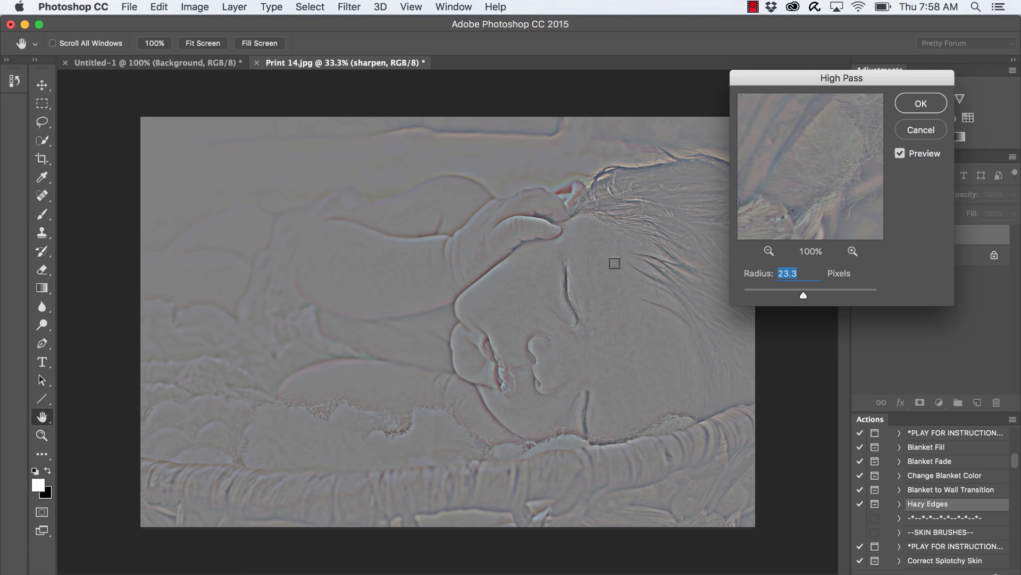
mouse_move(606, 340)
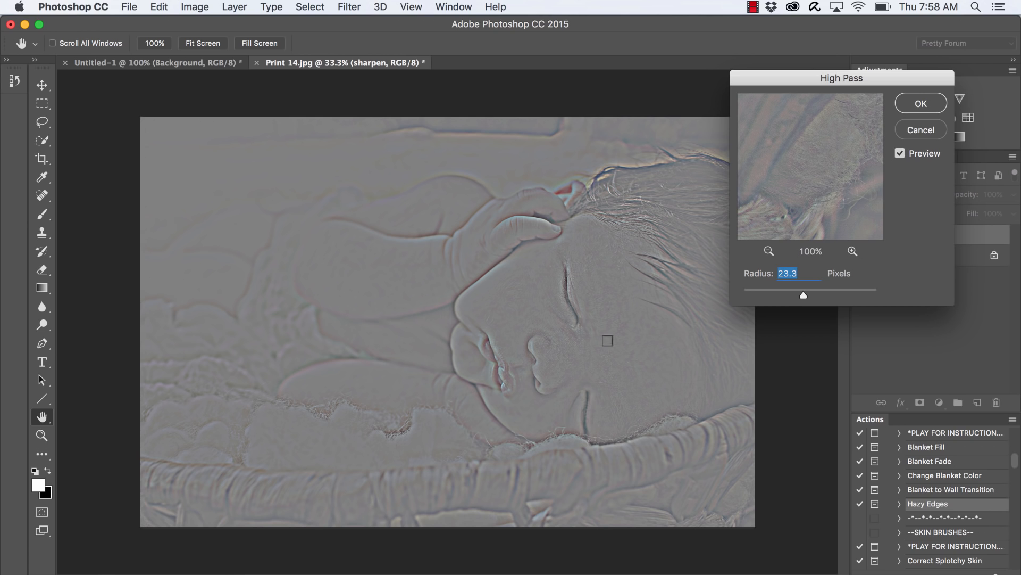
mouse_move(581, 250)
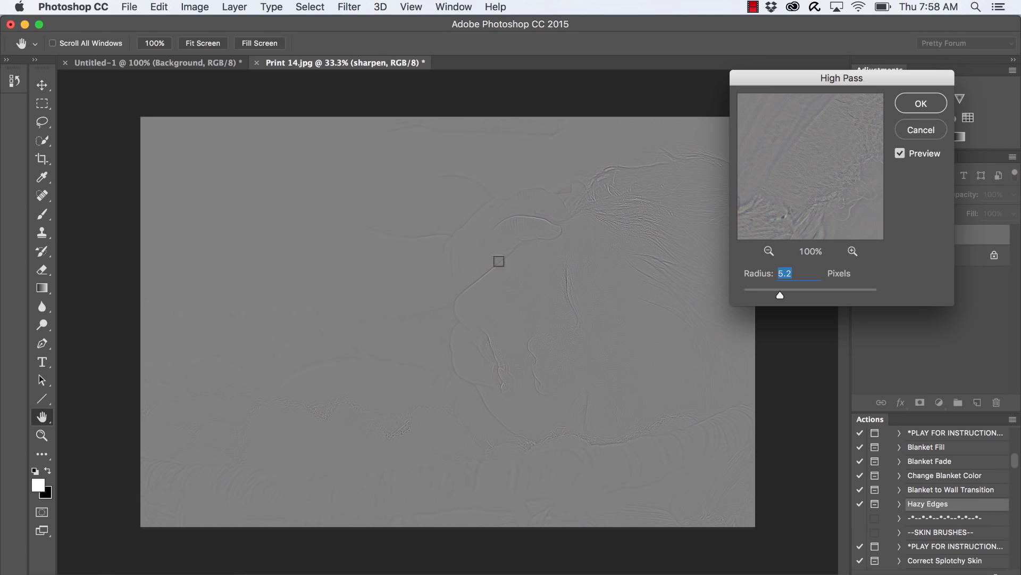
mouse_move(842, 185)
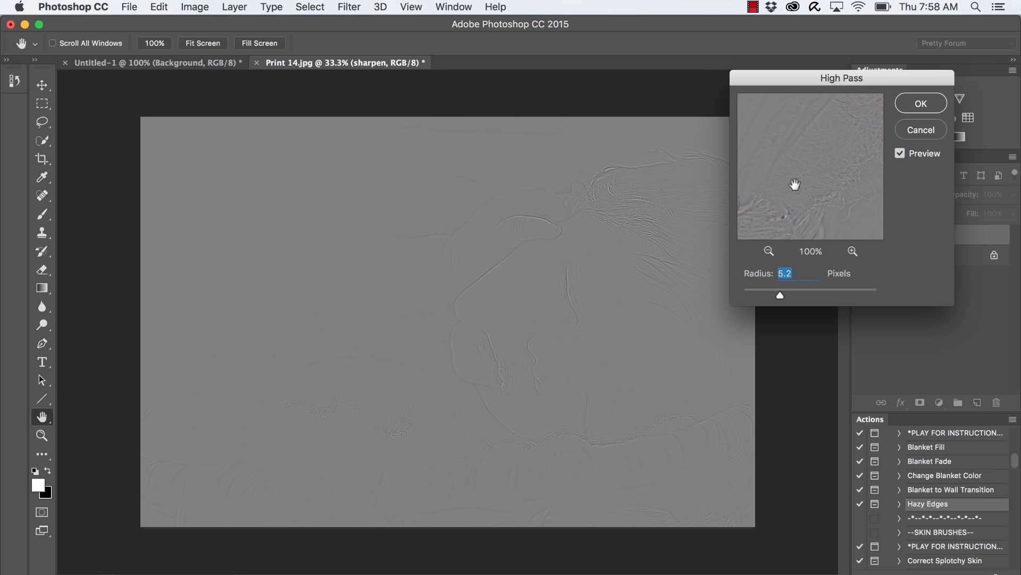
mouse_move(889, 169)
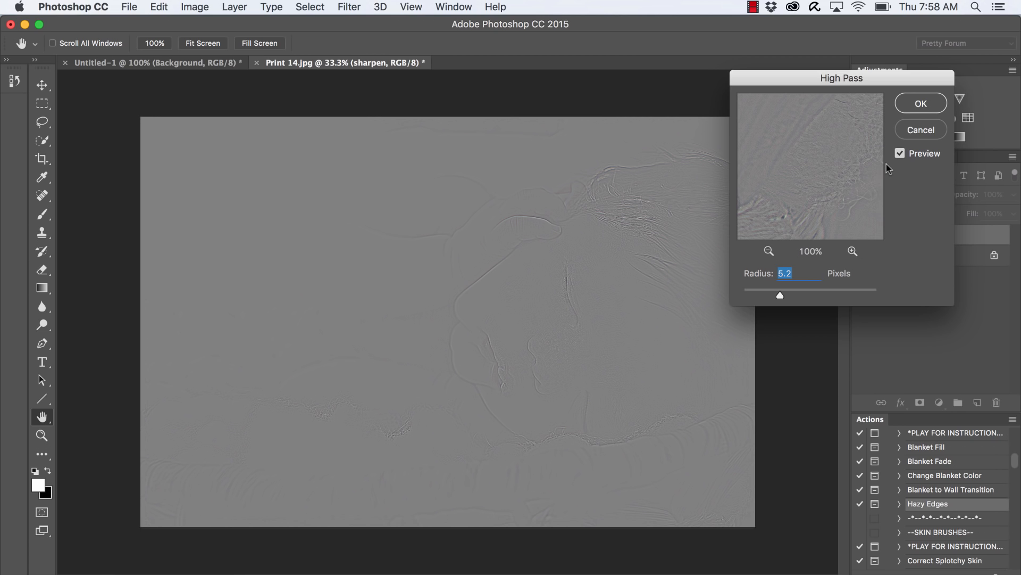
mouse_move(912, 104)
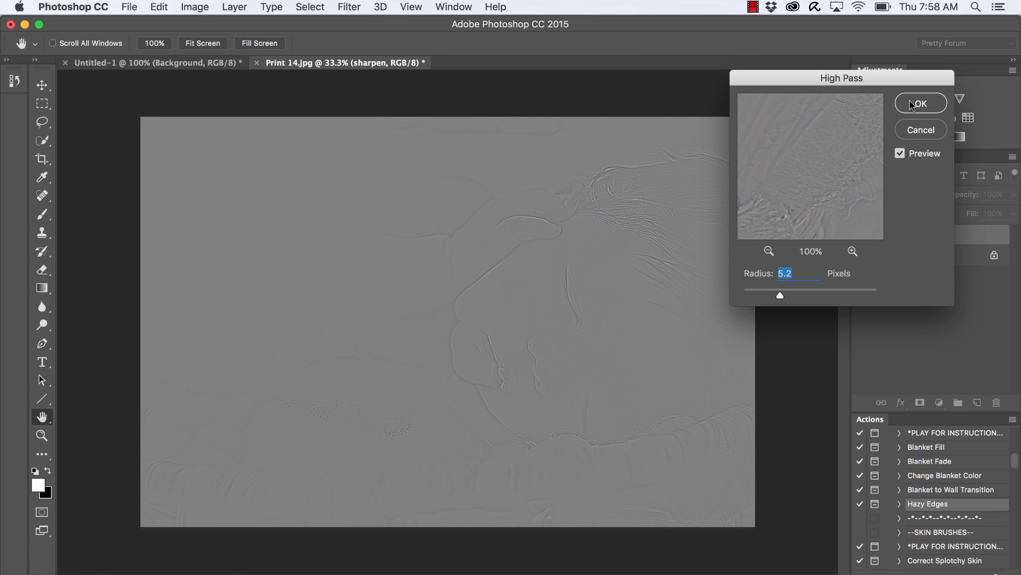
- Apply High Pass at a 5.2 pixel radius and blend the sharpen layer in Overlay mode
left_click(919, 103)
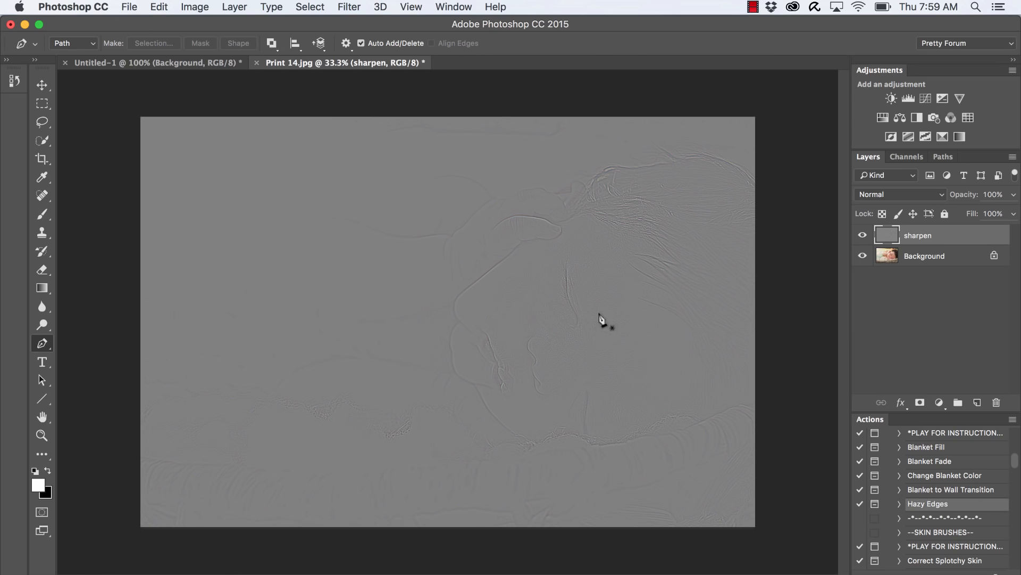
mouse_move(952, 21)
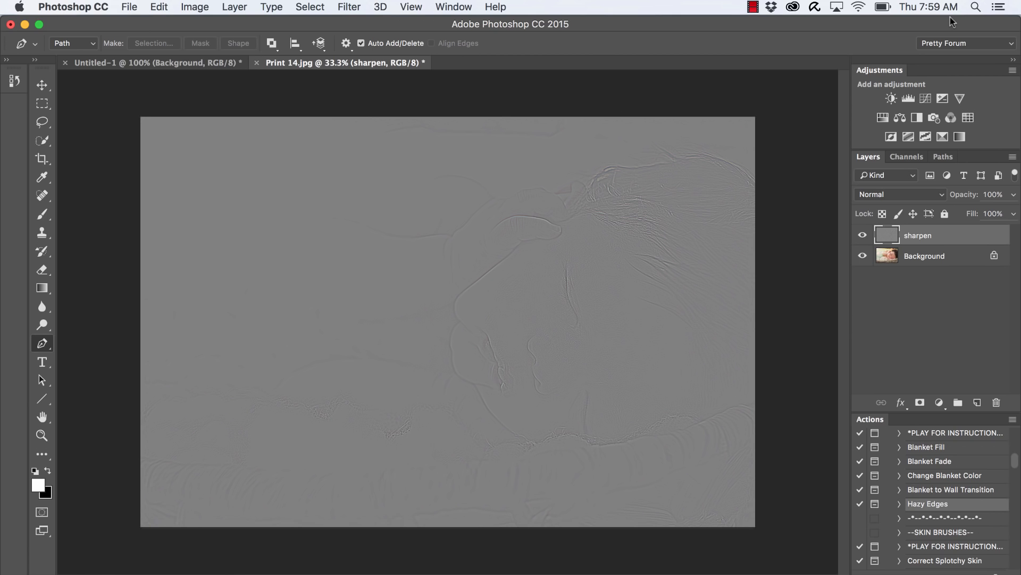
mouse_move(654, 339)
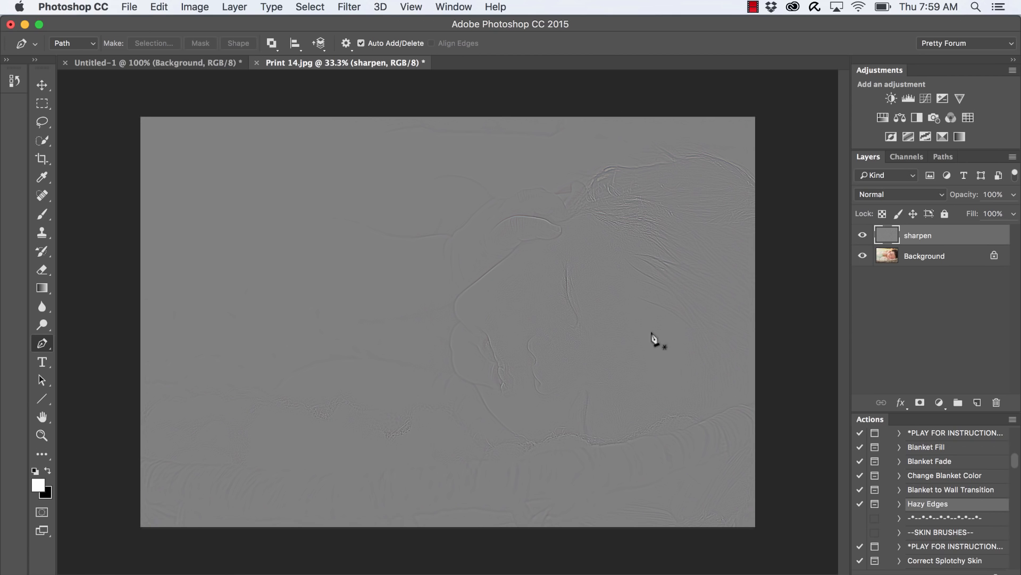
mouse_move(911, 204)
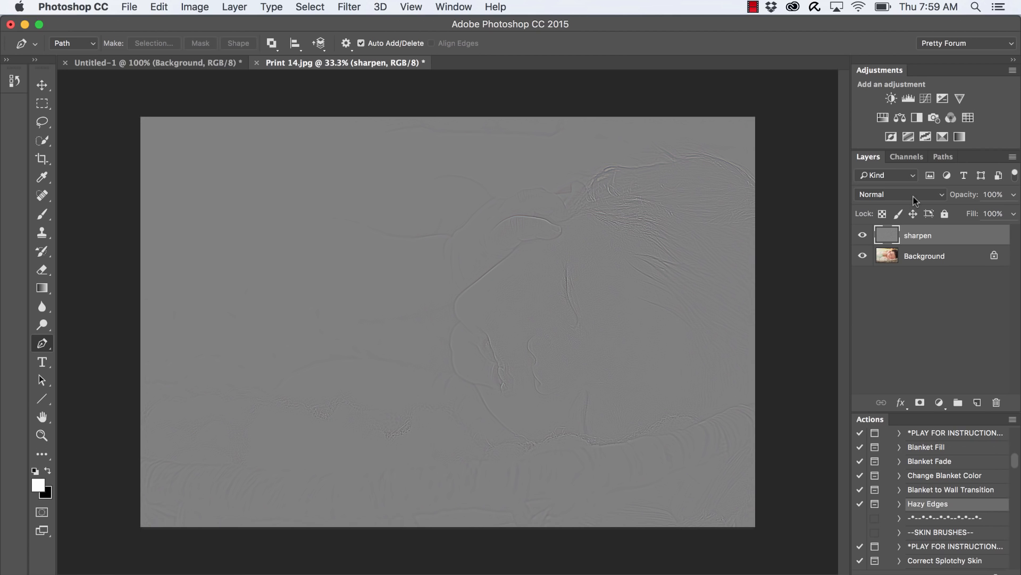
left_click(901, 194)
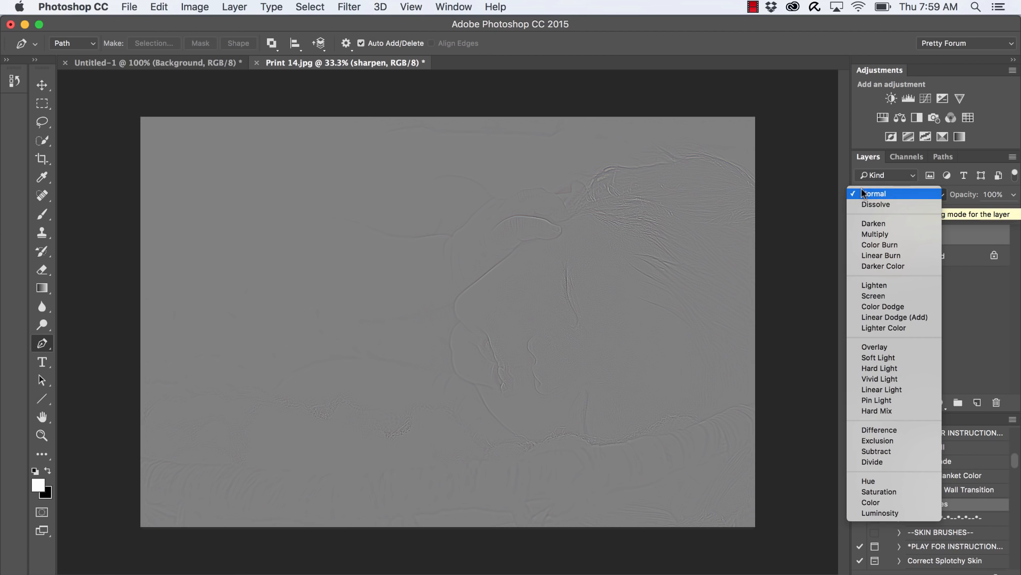
left_click(873, 194)
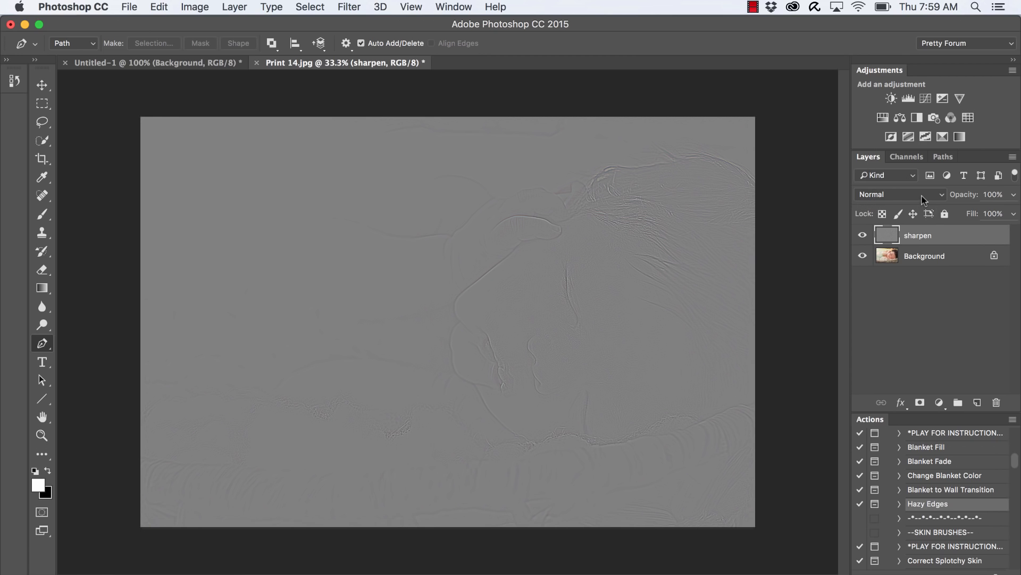
left_click(901, 193)
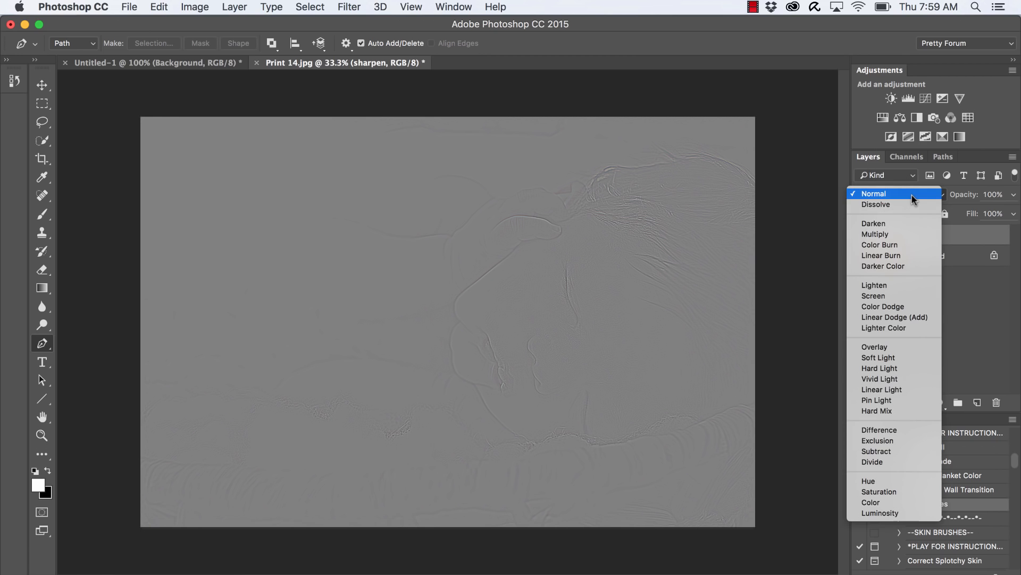
mouse_move(874, 346)
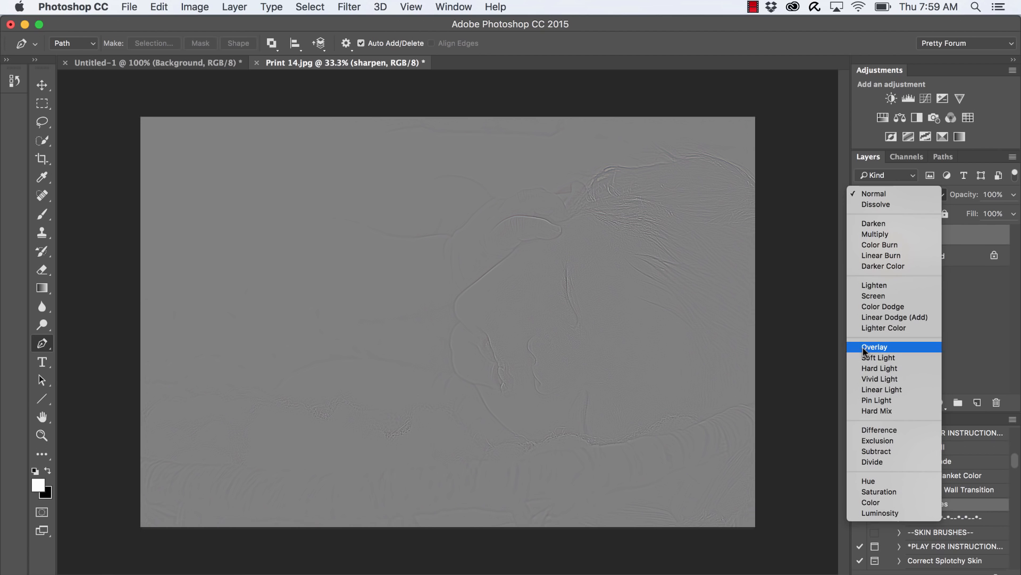
left_click(874, 347)
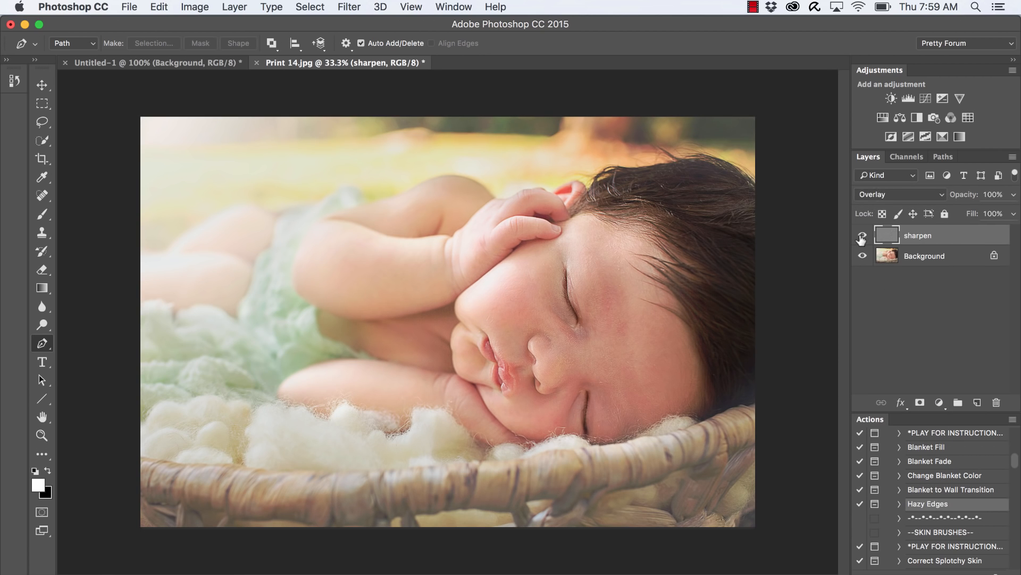
left_click(862, 235)
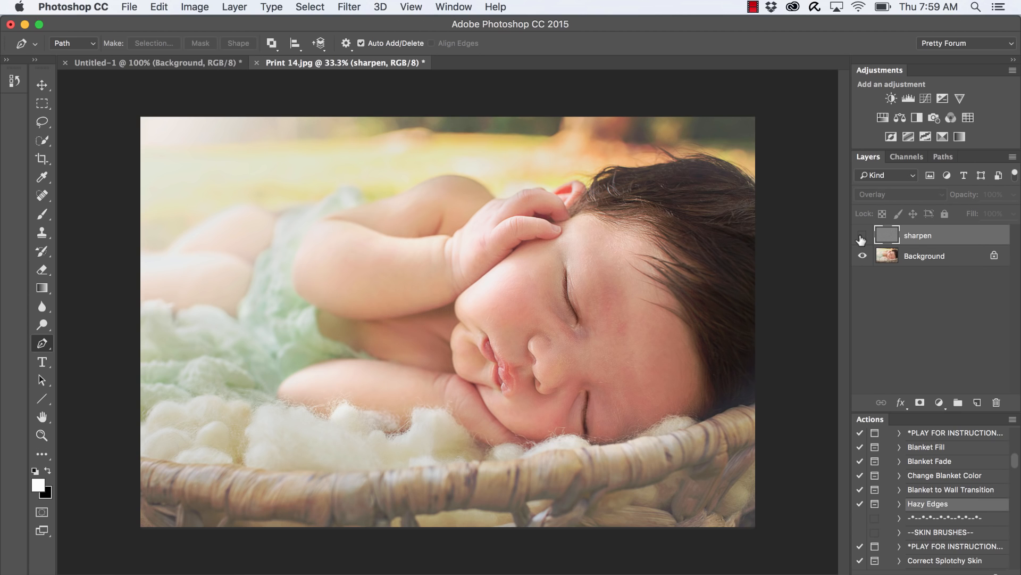
left_click(861, 236)
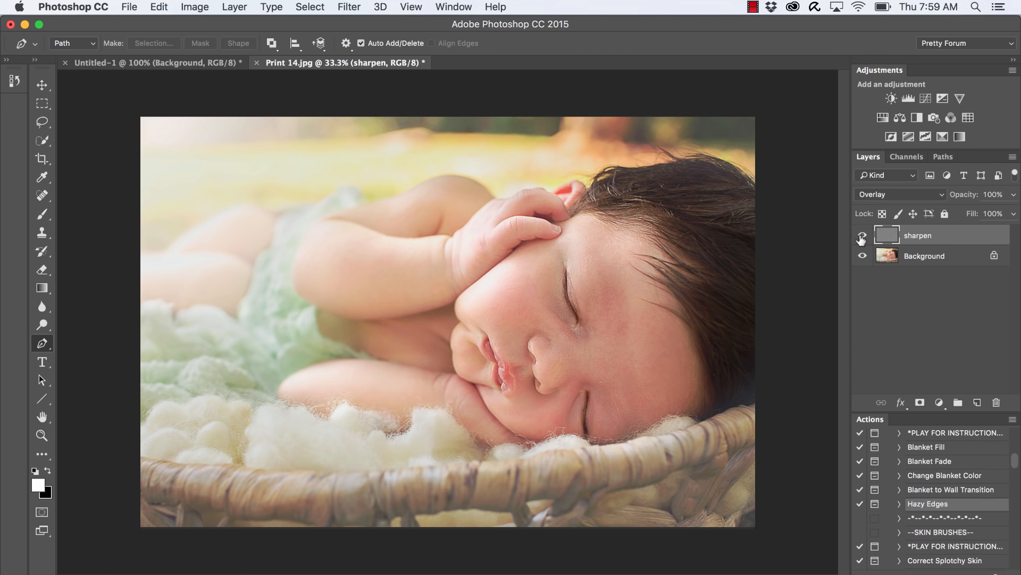
left_click(862, 235)
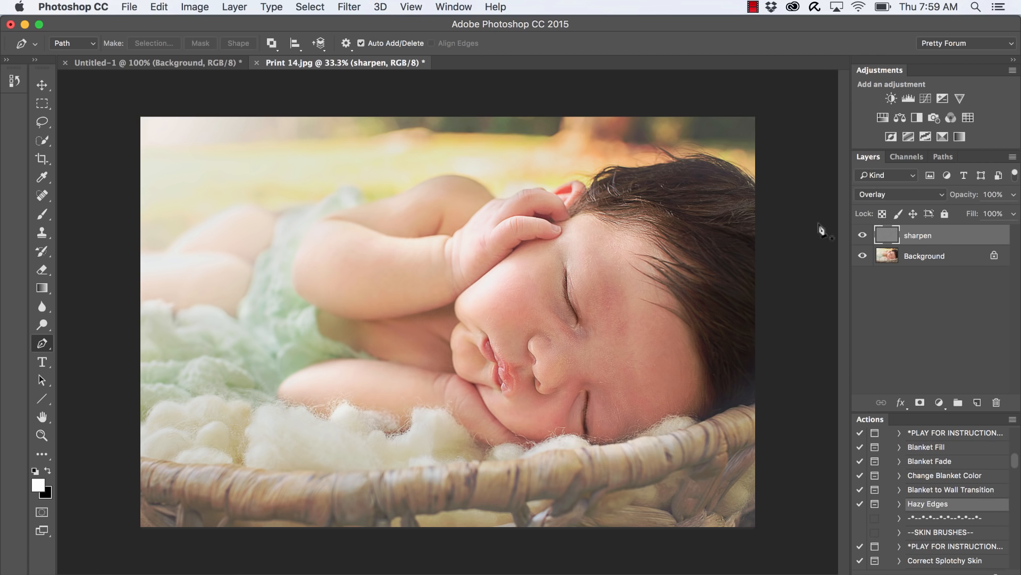
mouse_move(874, 220)
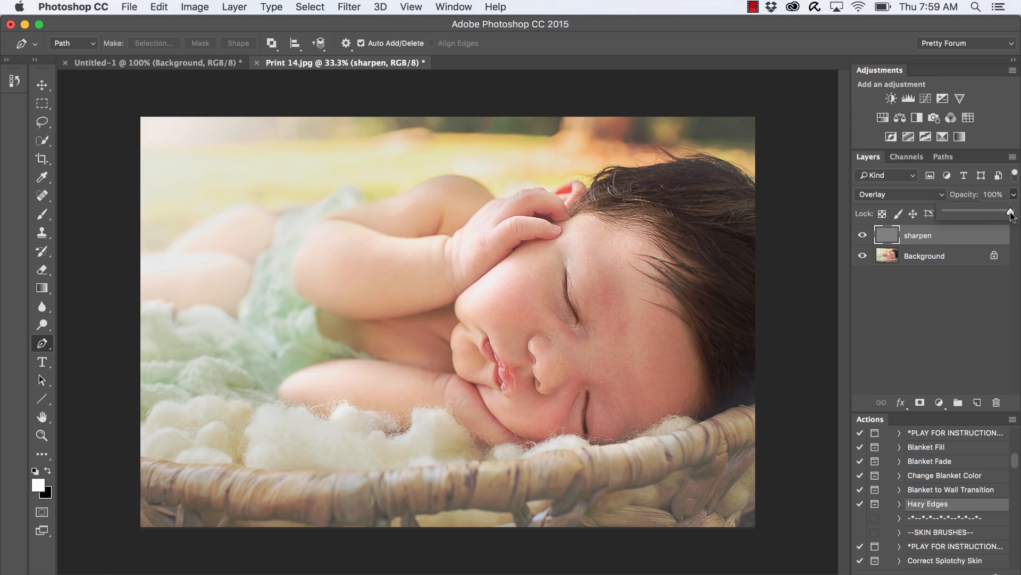
mouse_move(1012, 217)
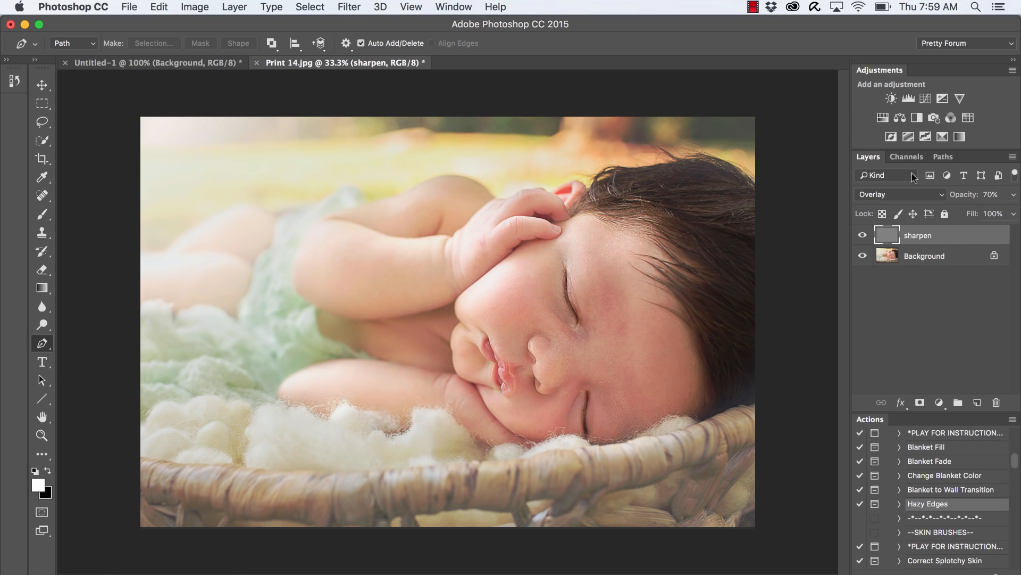
mouse_move(948, 254)
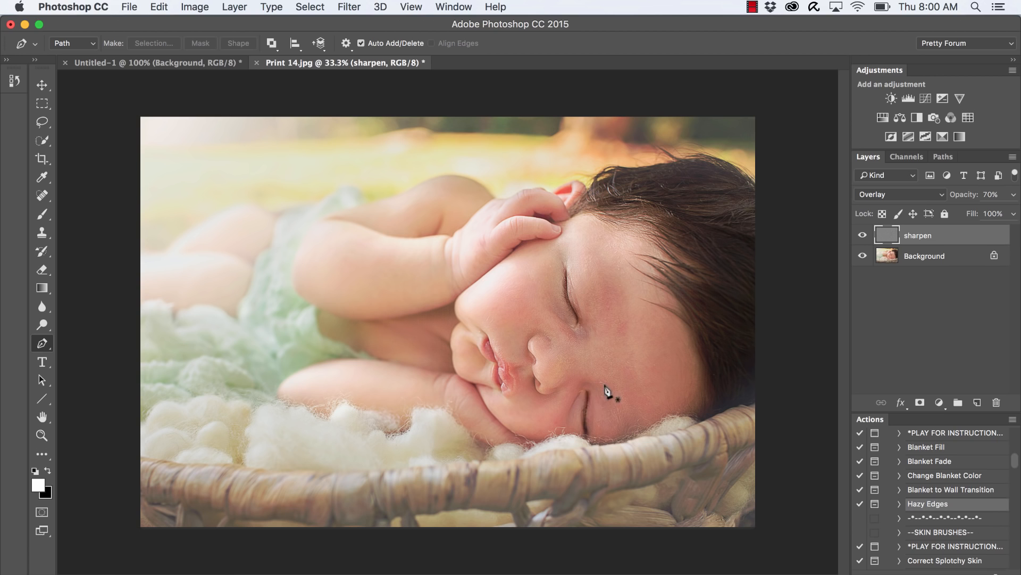
mouse_move(659, 278)
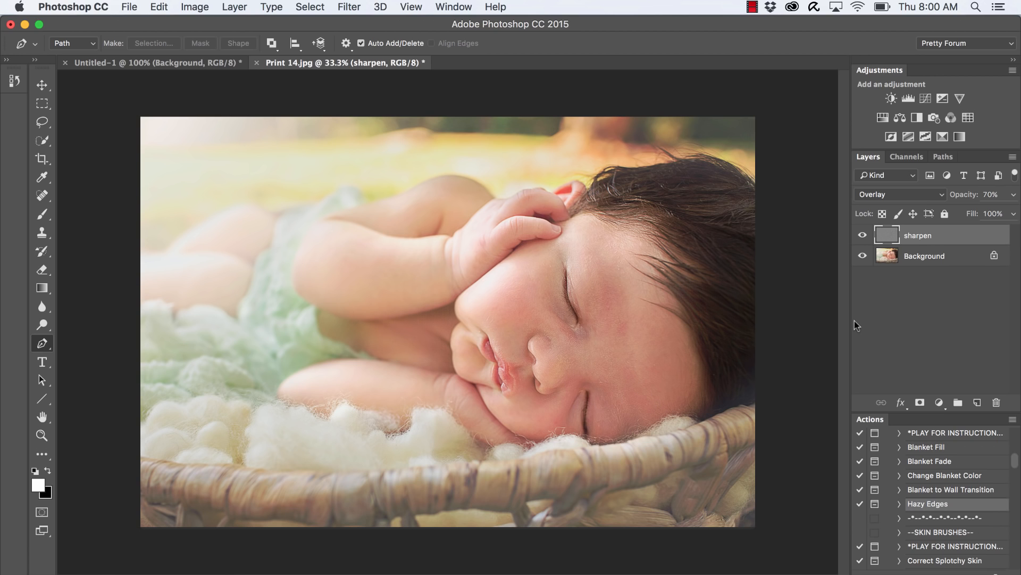
mouse_move(880, 243)
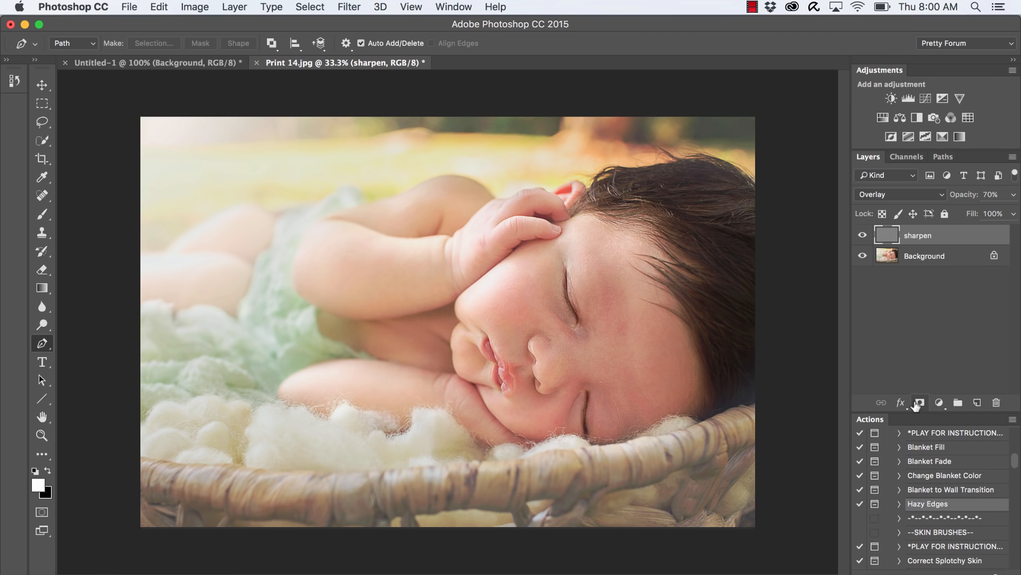
mouse_move(920, 408)
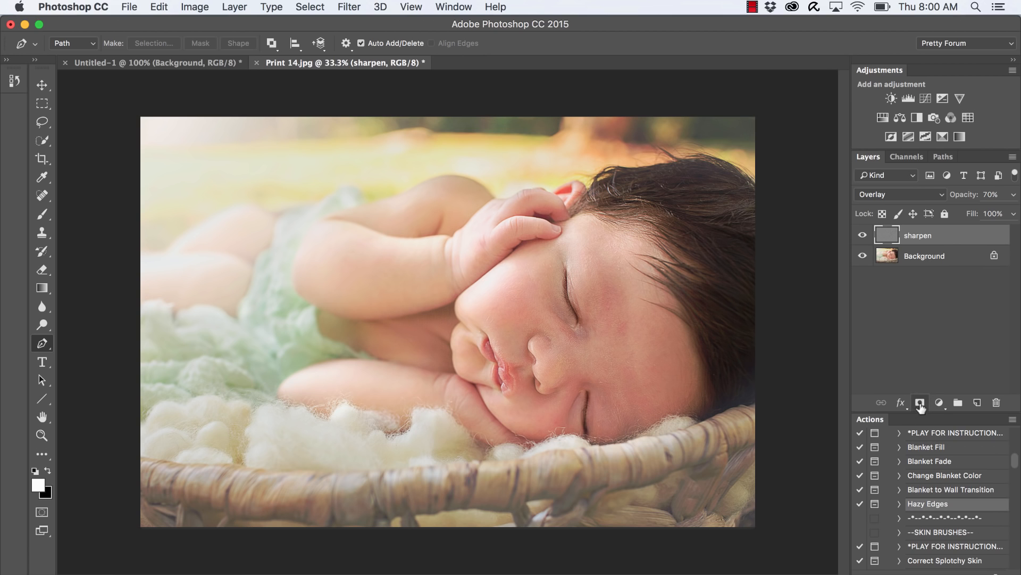
- Attach a white layer mask to the sharpen layer with black as foreground colour
left_click(919, 402)
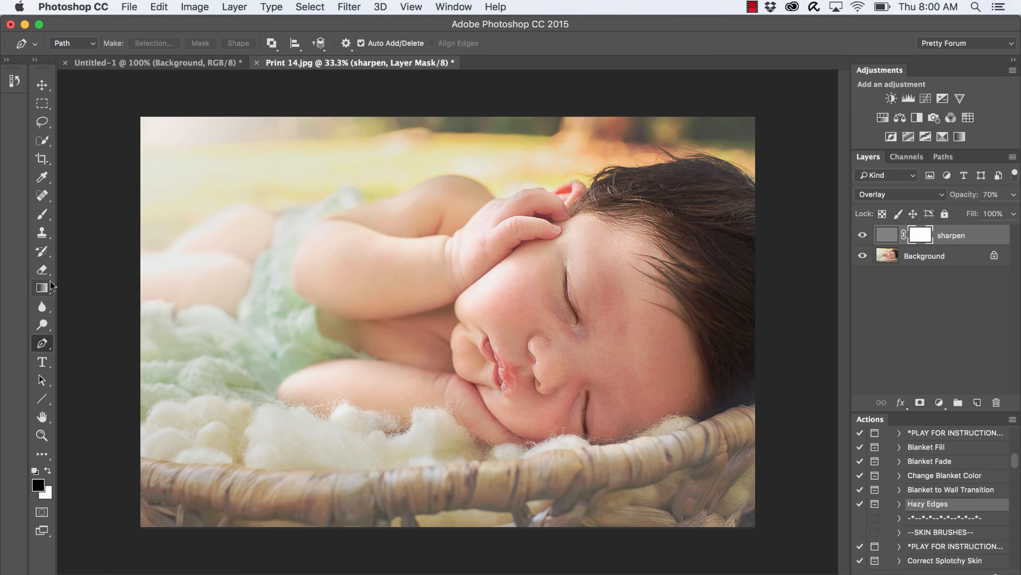
mouse_move(908, 236)
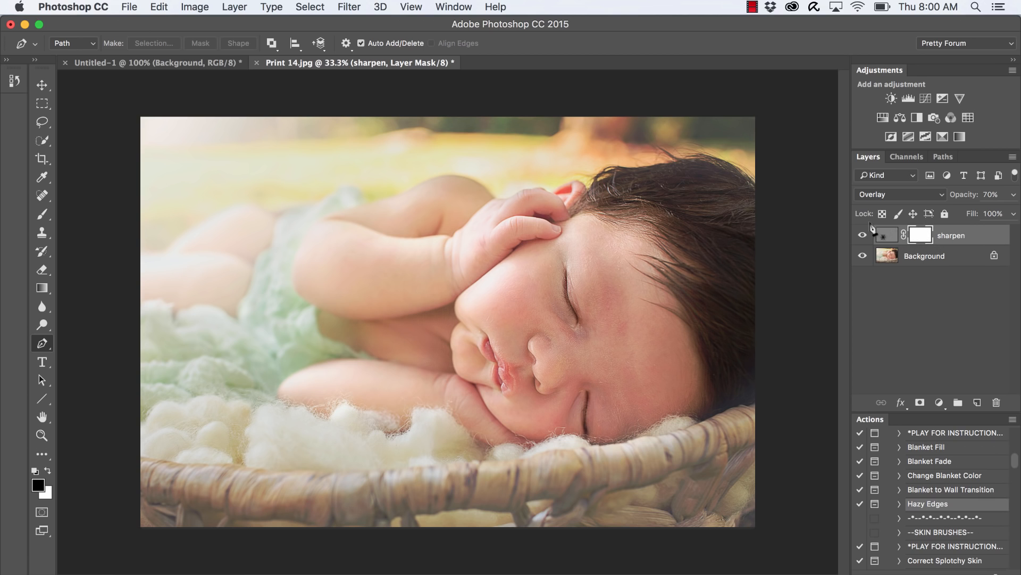
left_click(863, 234)
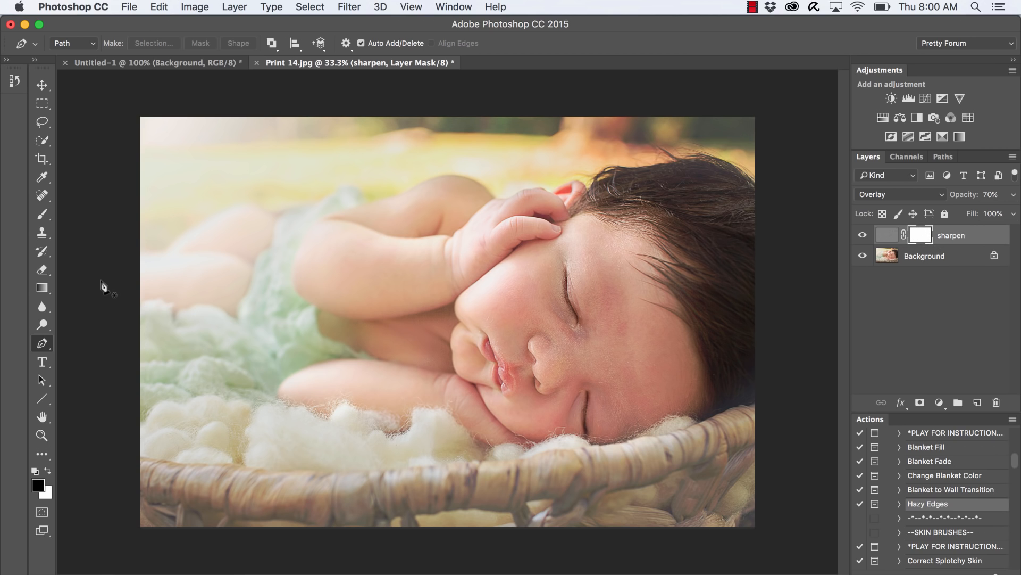
mouse_move(528, 339)
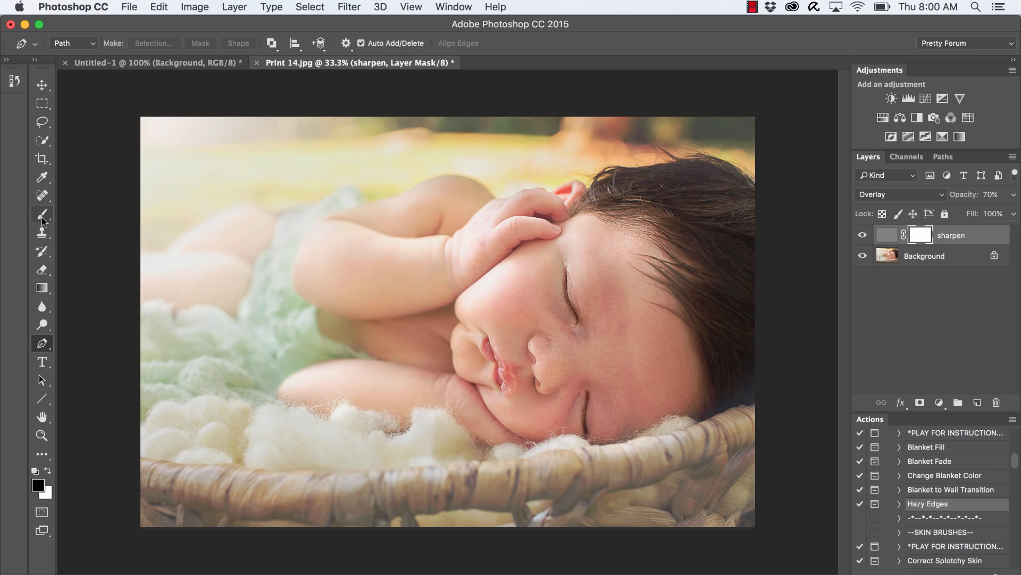
- Switch to the Brush tool for painting on the sharpen layer's mask
left_click(41, 215)
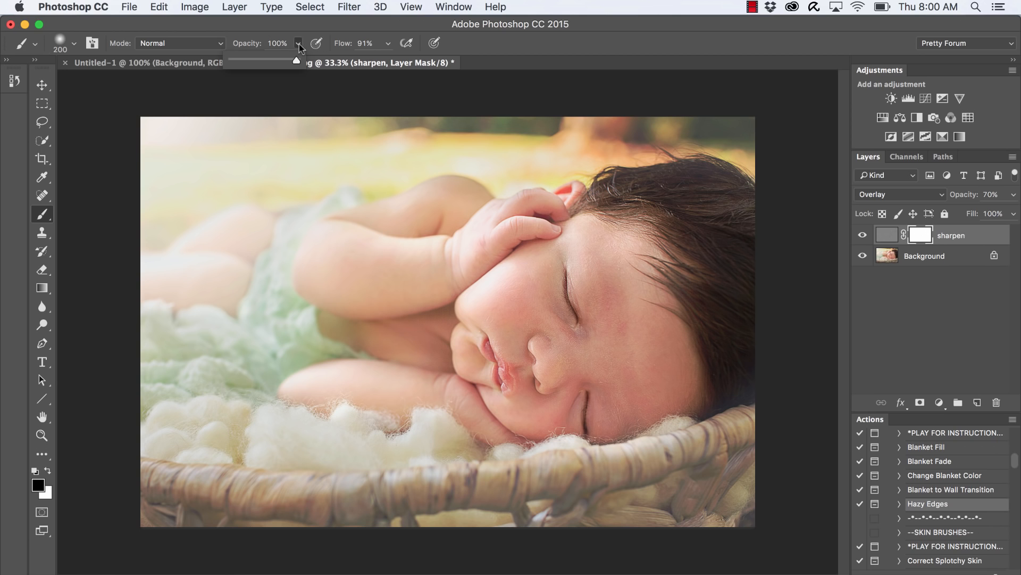
mouse_move(308, 69)
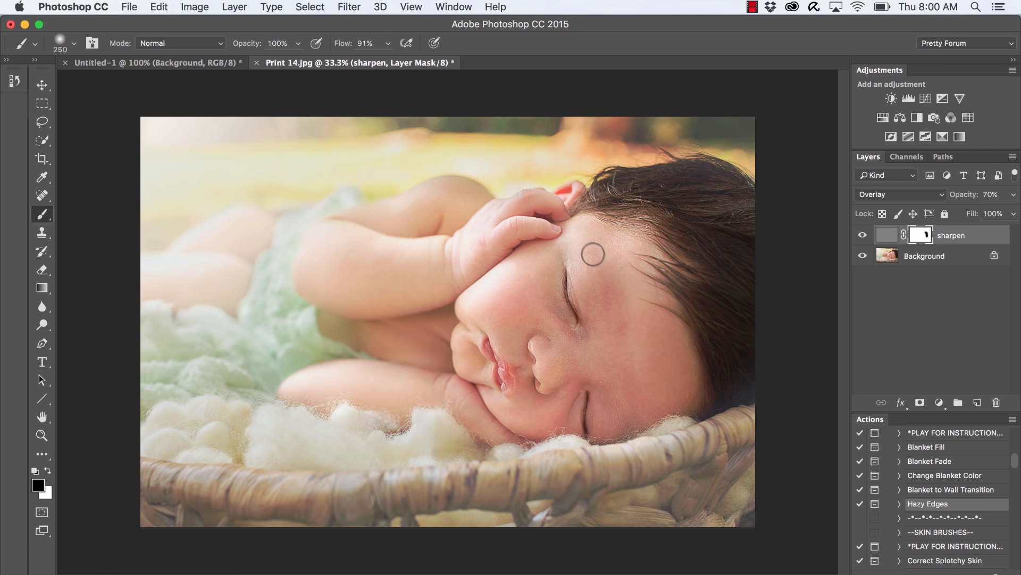
mouse_move(478, 299)
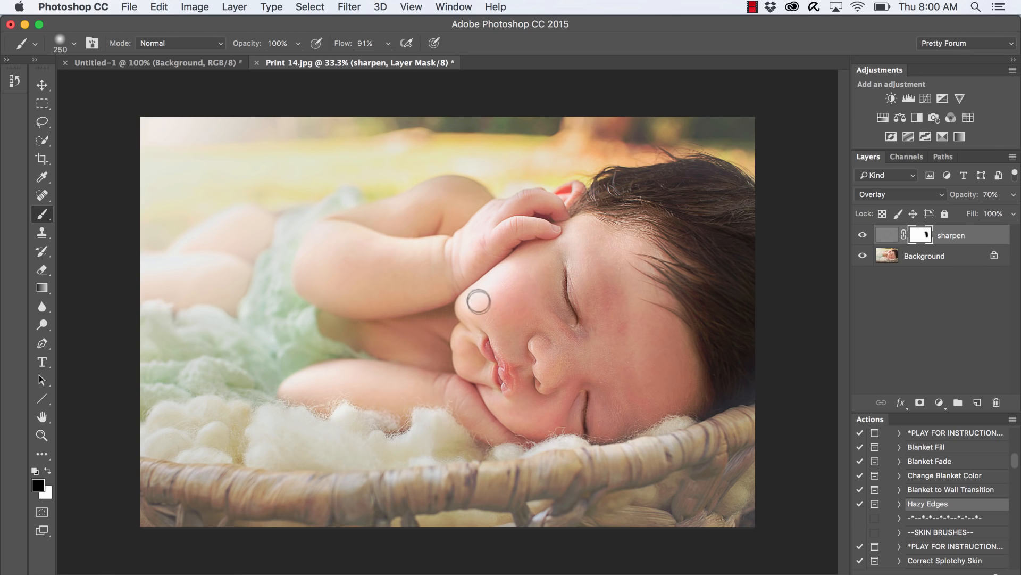
mouse_move(562, 362)
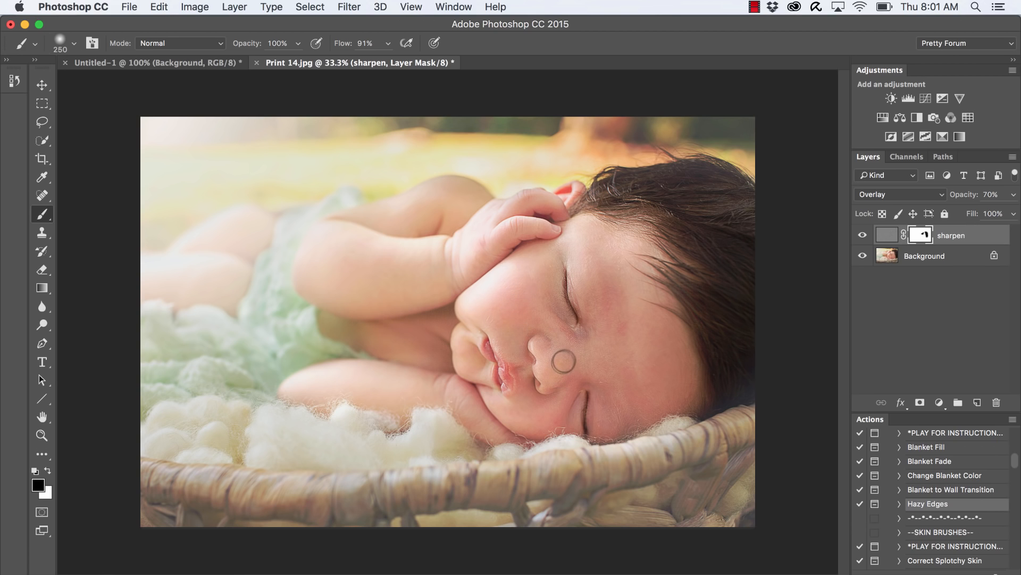